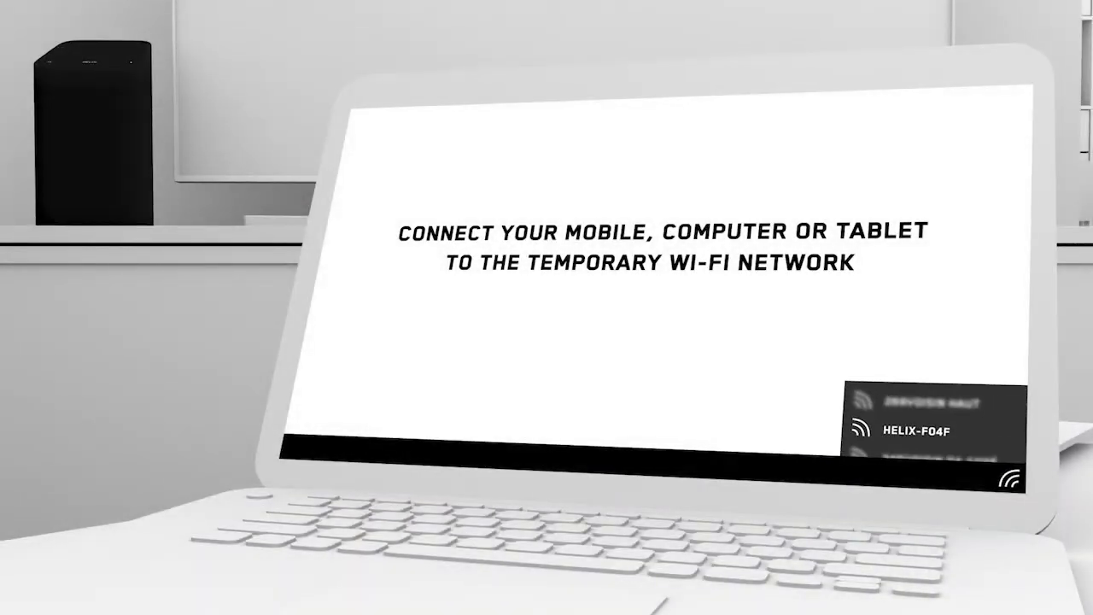
Join the temporary HELIX-F04F Wi-Fi network from the Windows network flyout
click(912, 431)
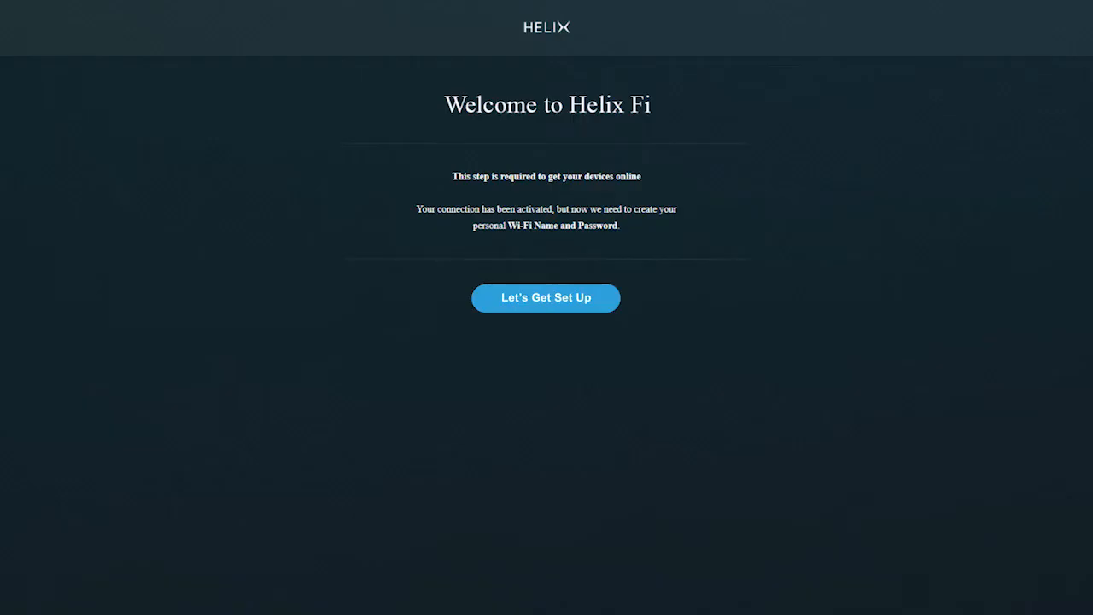
click(546, 298)
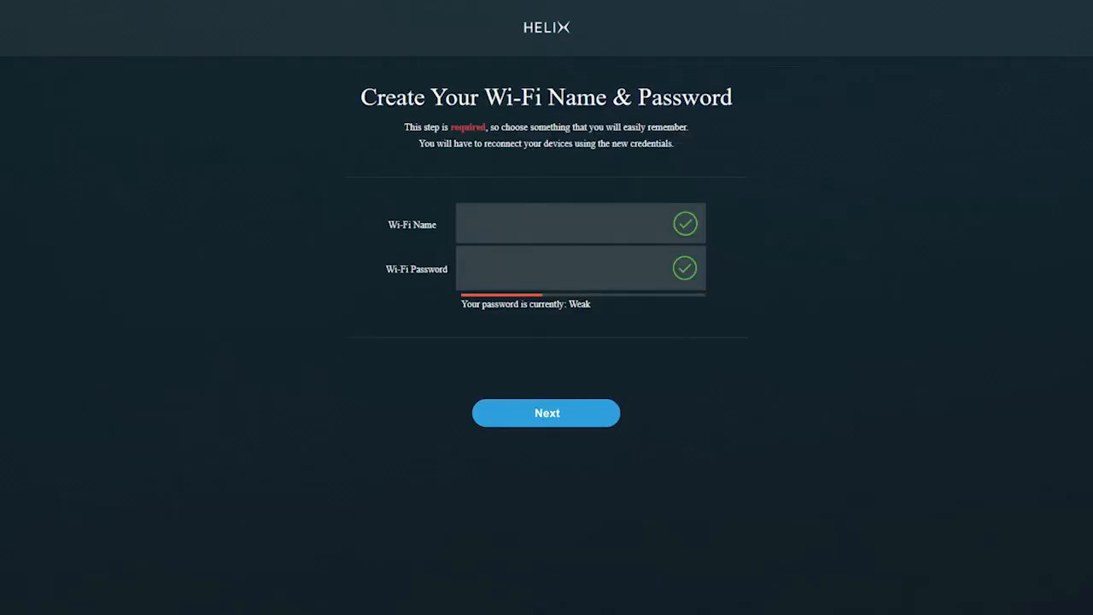
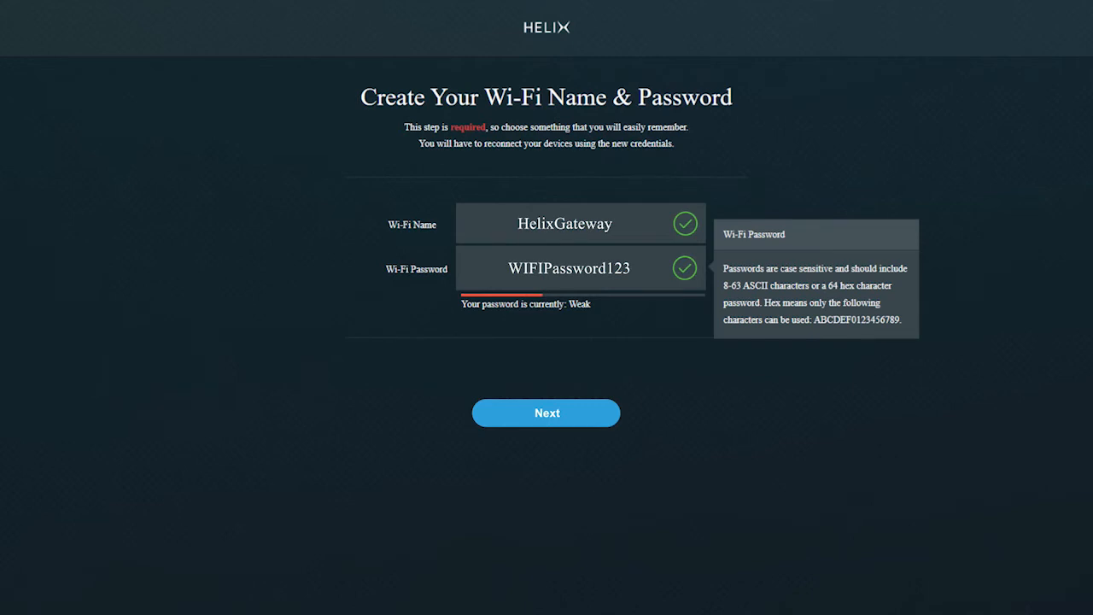
click(546, 412)
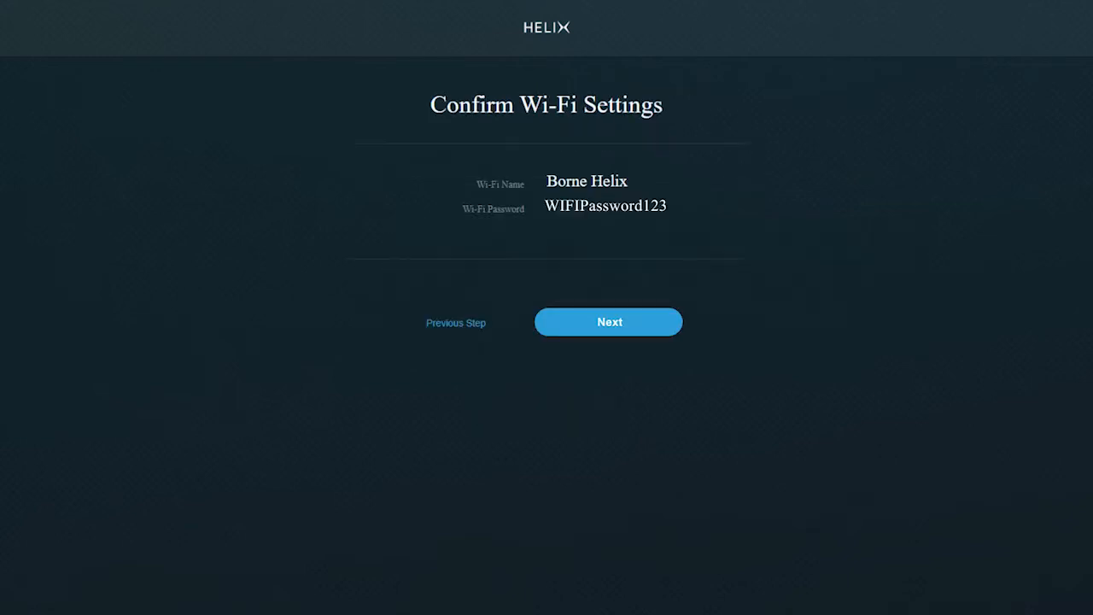
Accept the reviewed Wi-Fi name and password on the Confirm Wi-Fi Settings page
click(609, 321)
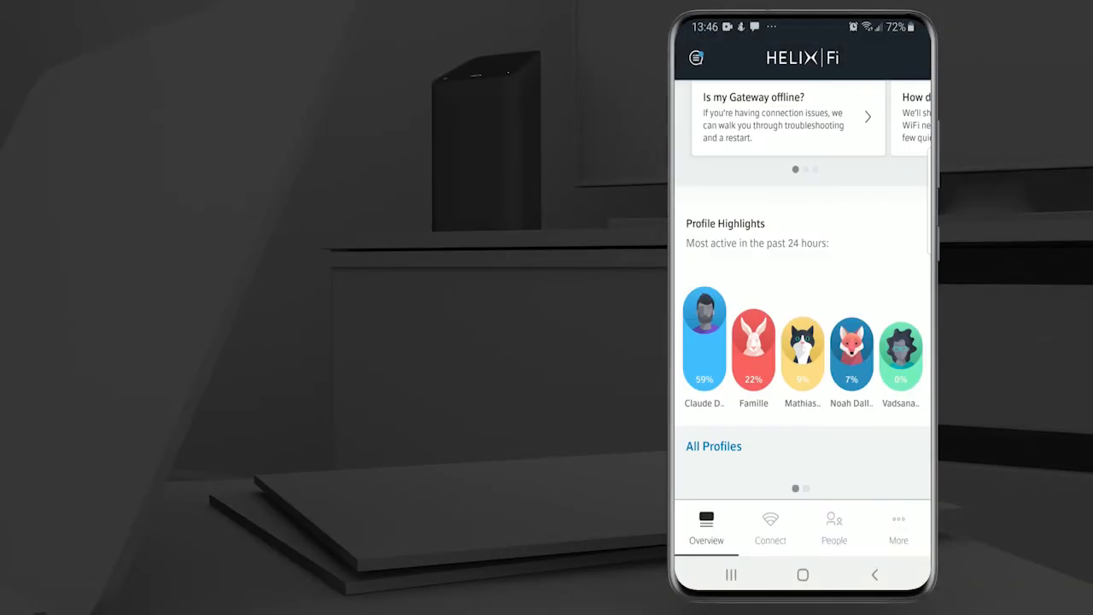
Give the top profile an 8-hour weekday active time limit and dismiss the confirmation
click(705, 333)
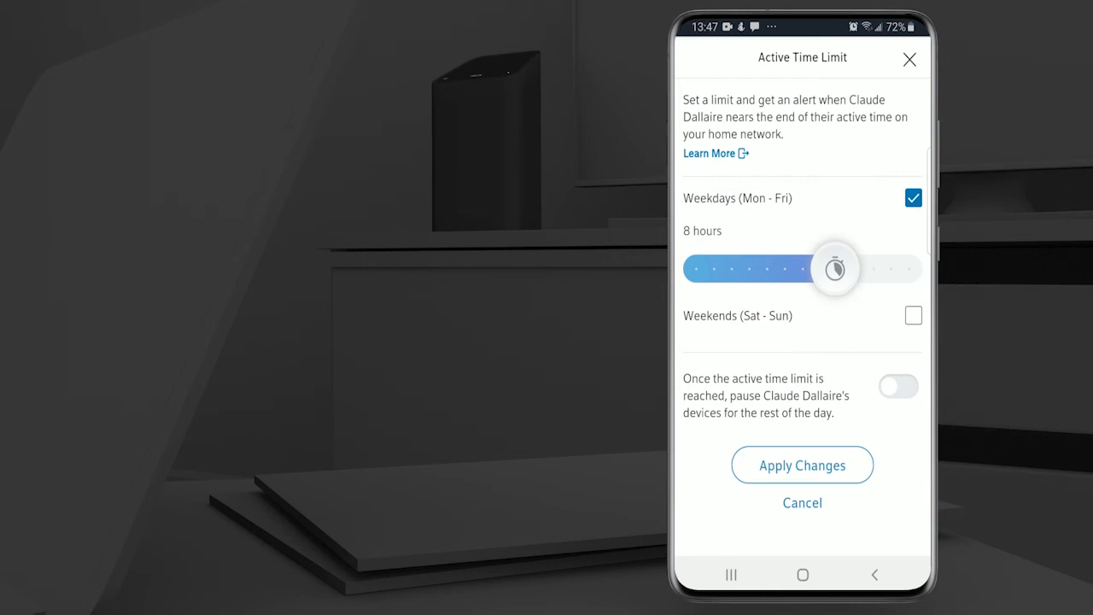
click(802, 464)
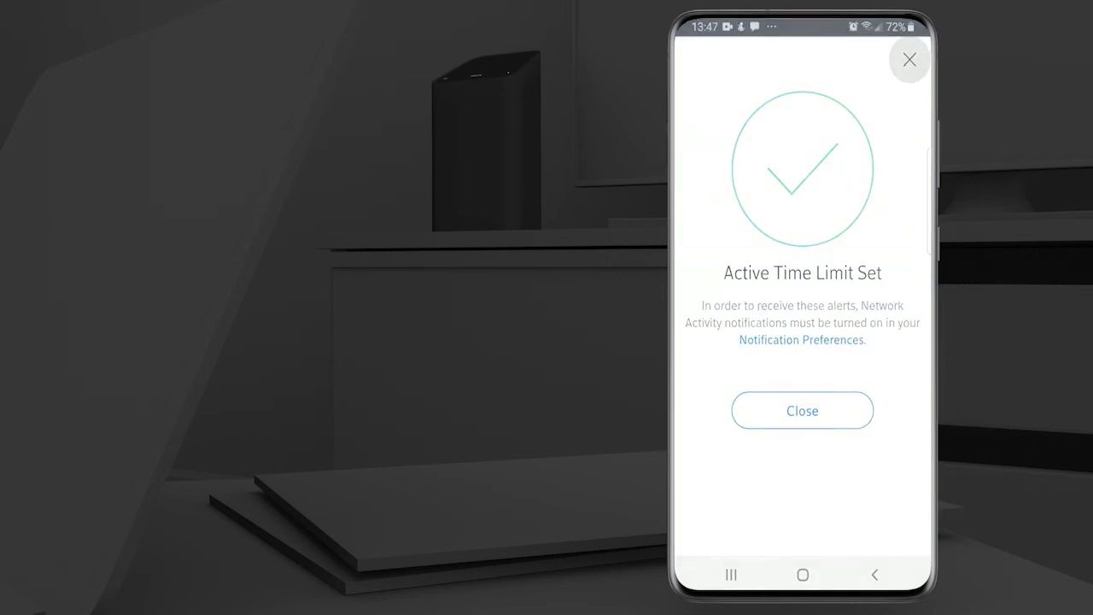
click(802, 410)
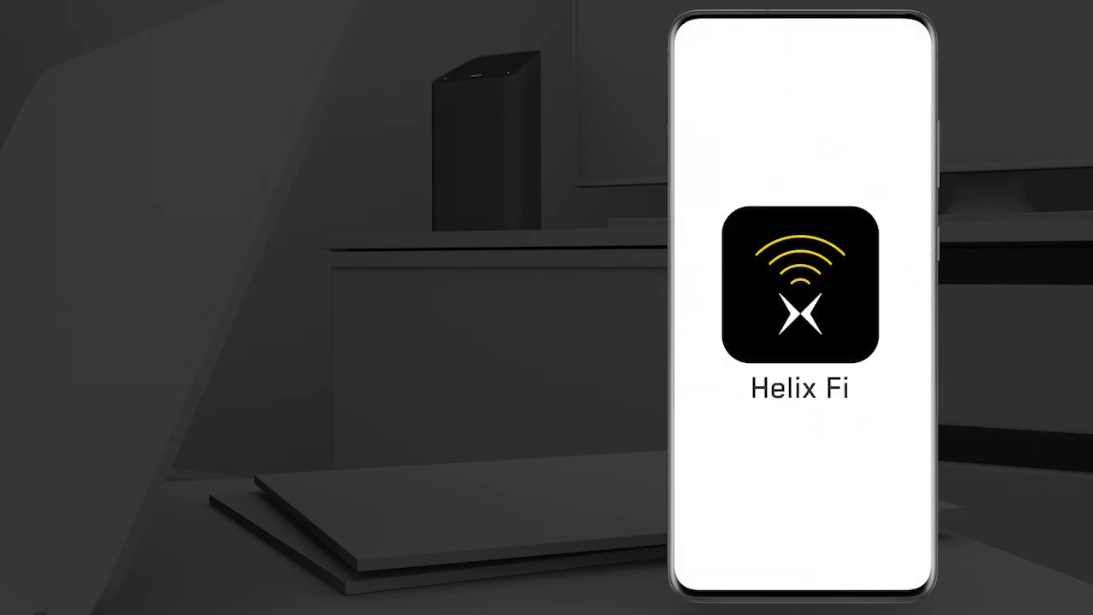